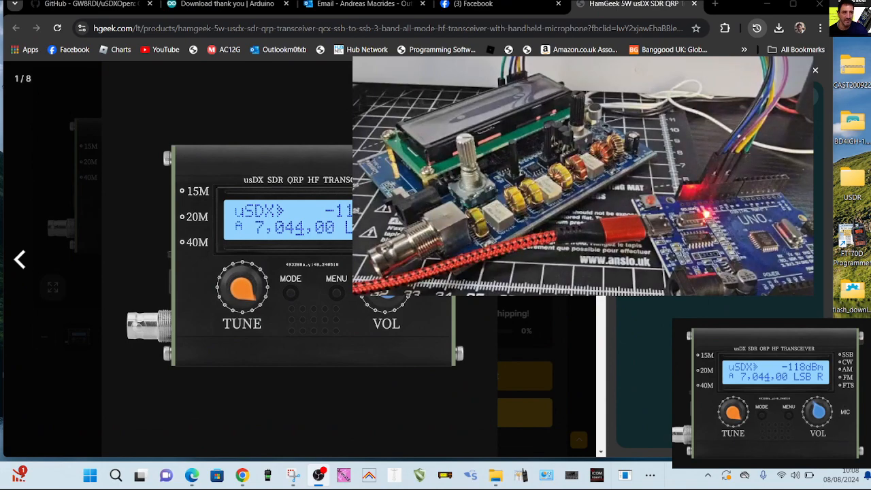
Switch from the browser product page back to the Arduino firmware sketch
click(294, 475)
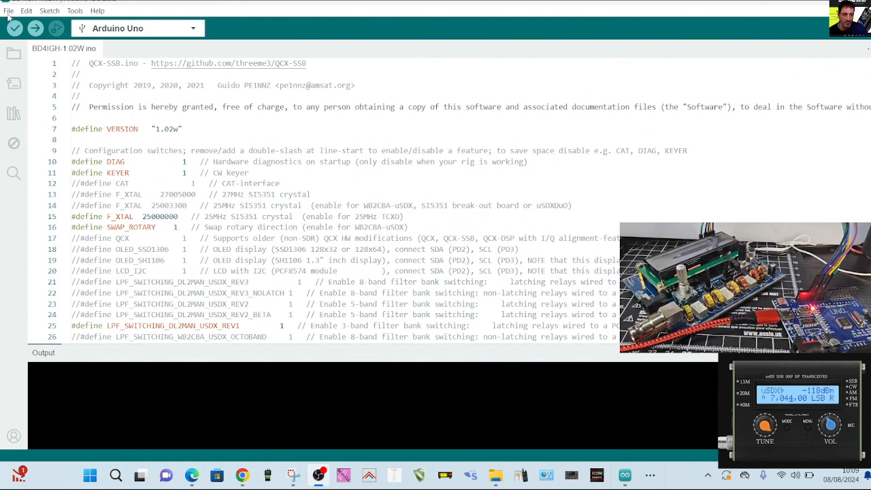
click(8, 11)
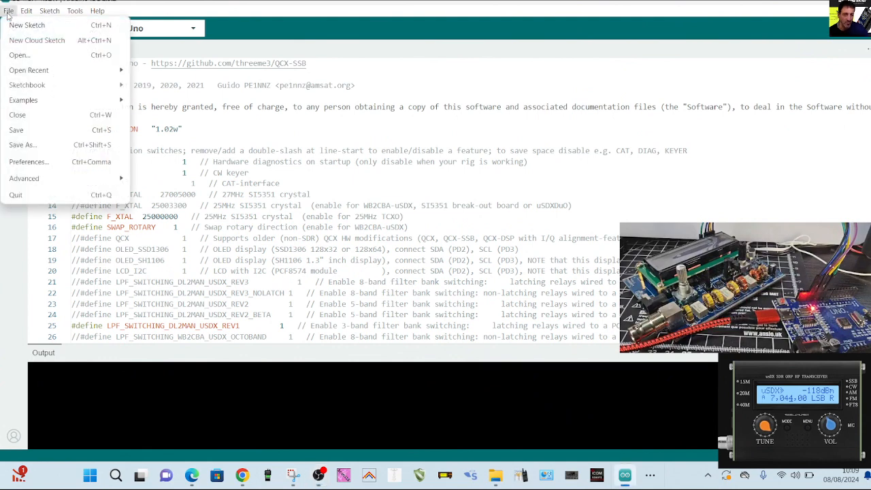
mouse_move(19, 114)
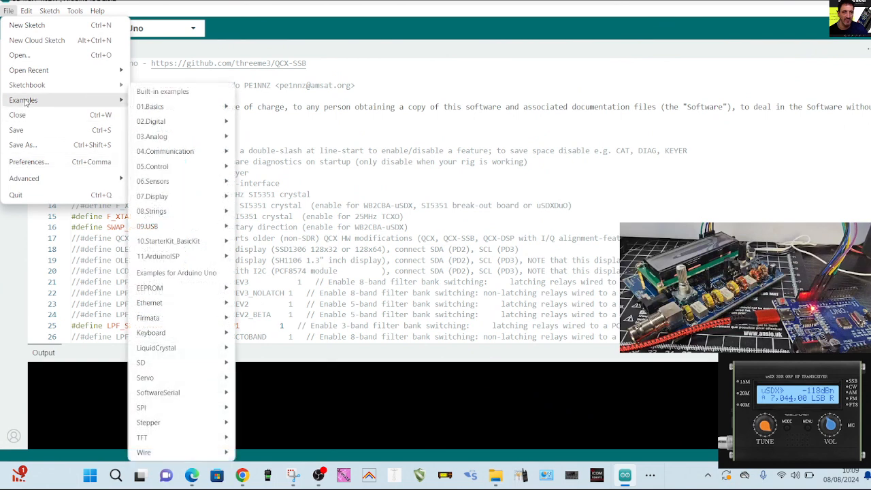
mouse_move(174, 106)
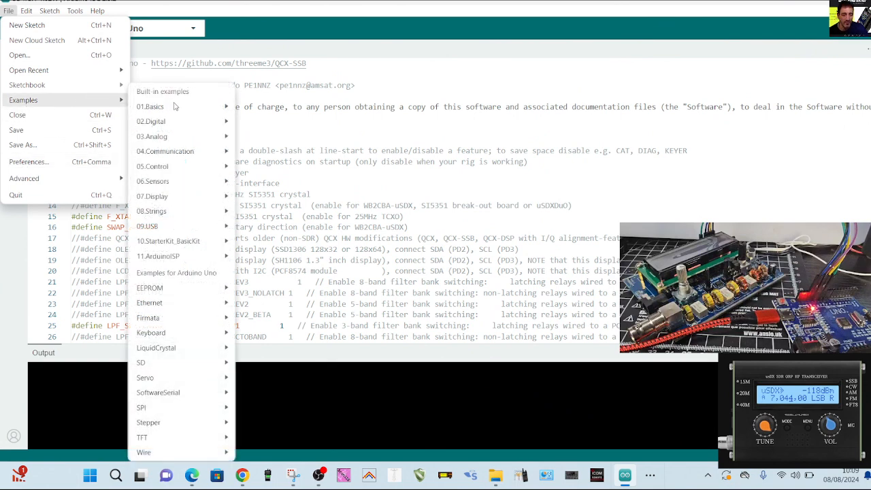
click(668, 97)
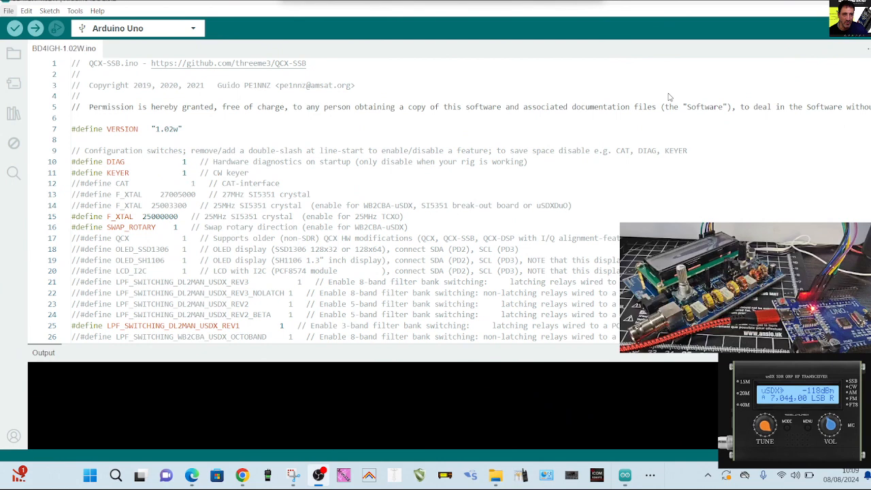
click(9, 11)
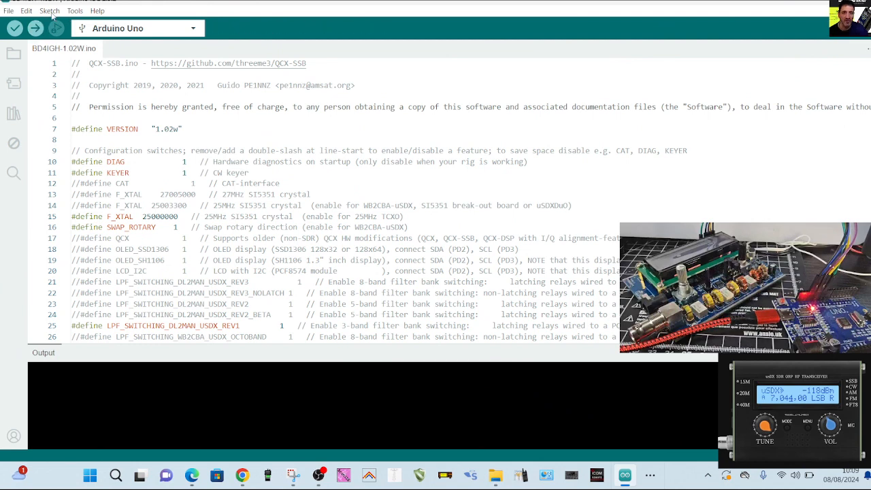
click(49, 11)
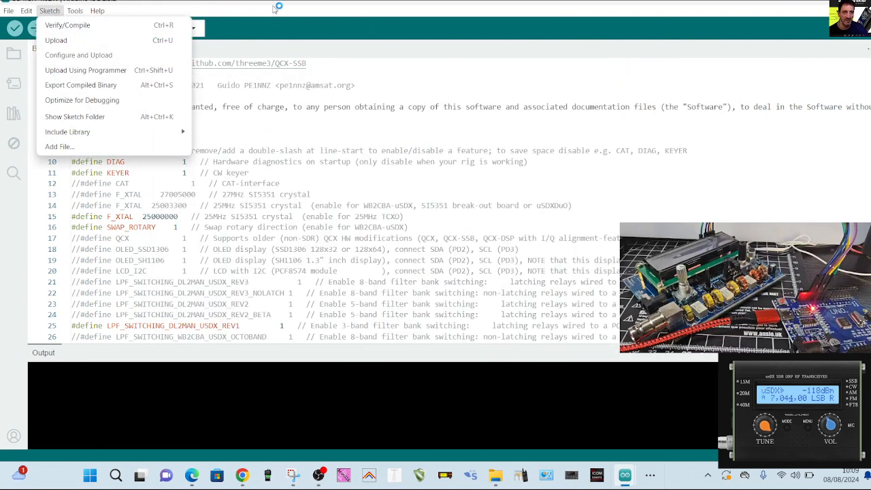
click(49, 11)
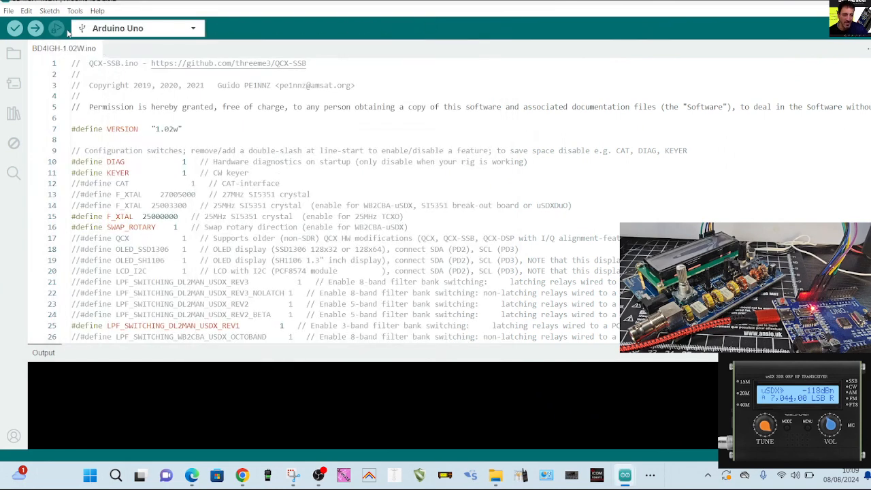
click(49, 10)
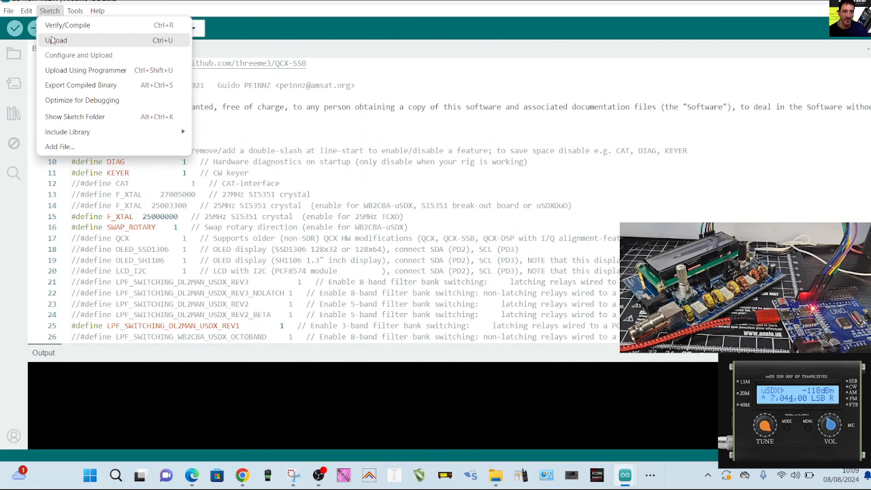
mouse_move(55, 49)
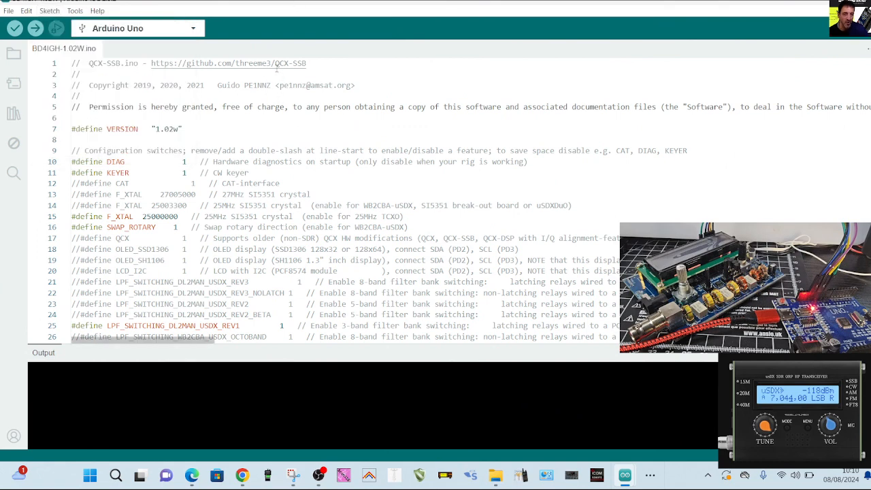
mouse_move(276, 67)
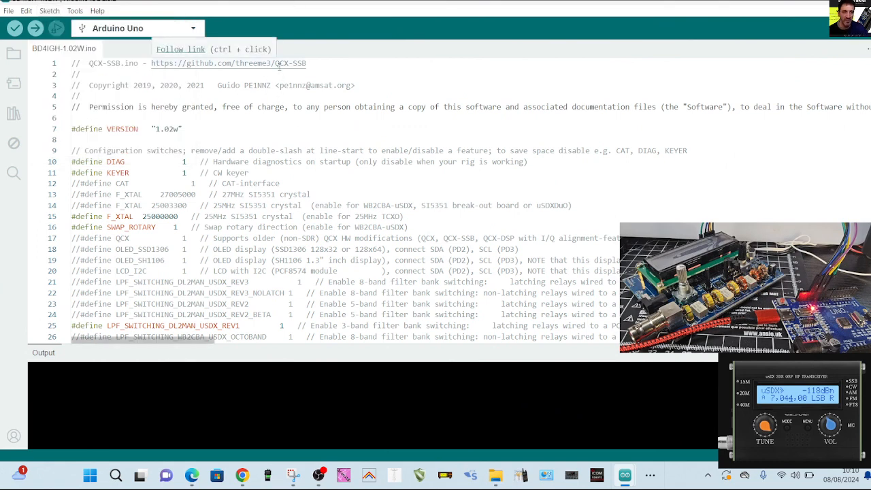
mouse_move(618, 64)
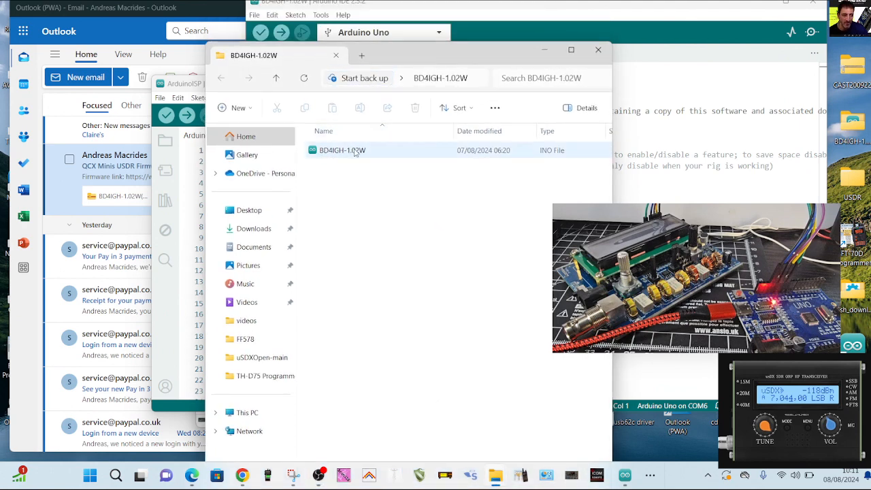
Open BD4IGH-1.02W.ino from File Explorer into a new Arduino IDE window
click(343, 150)
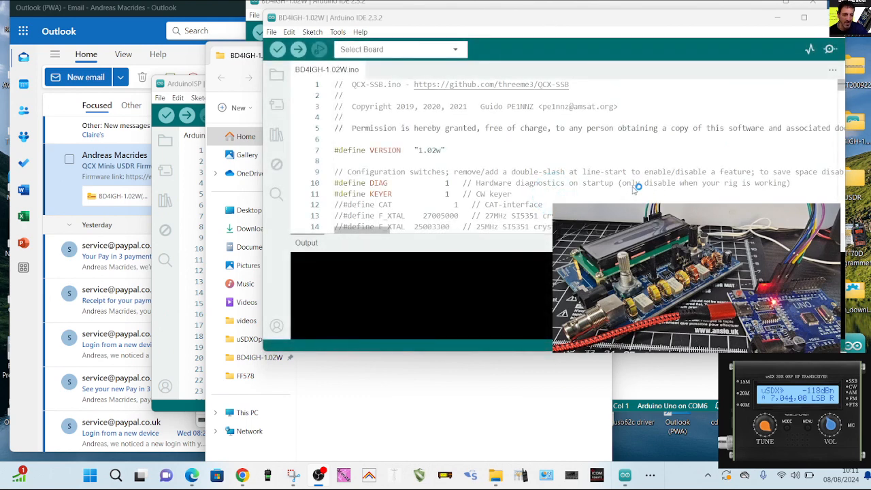
click(398, 49)
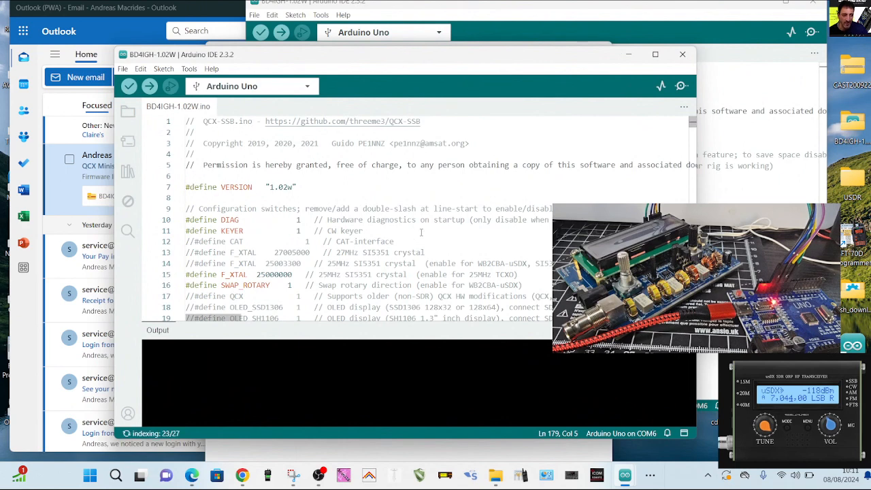
Scroll the BD4IGH-1.02W sketch down to its board-specific configuration defines
scroll(down, 3)
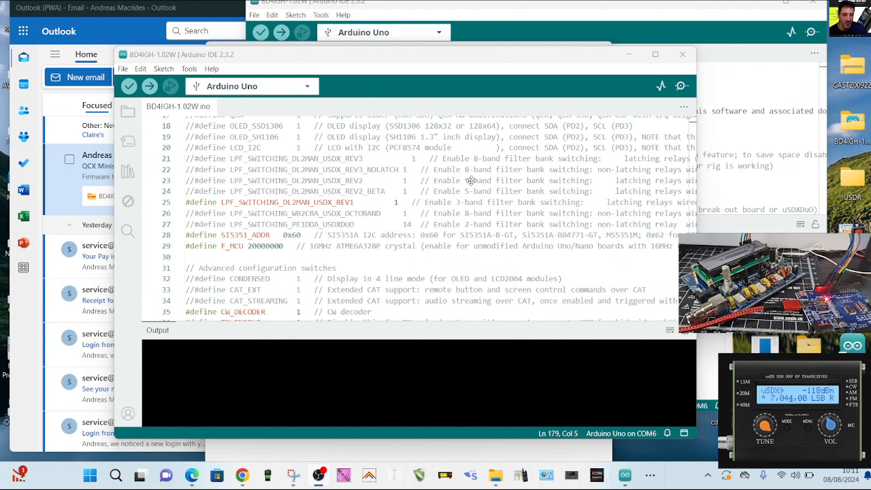
mouse_move(265, 135)
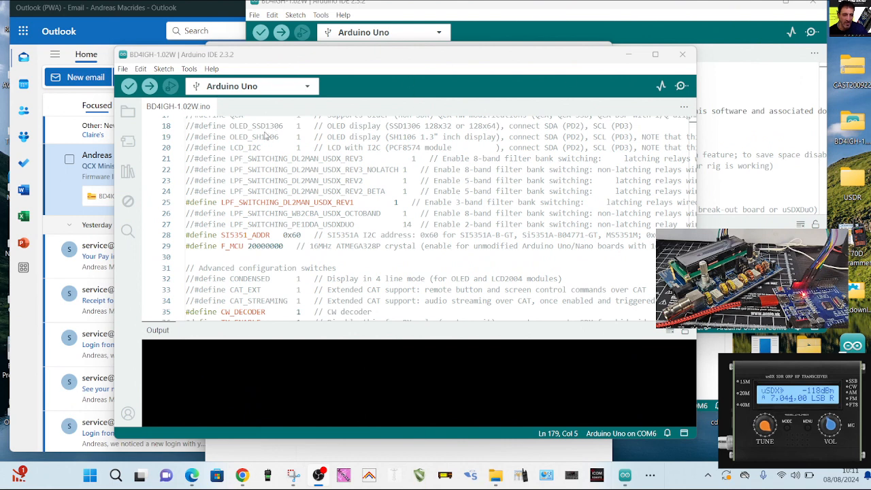
mouse_move(384, 182)
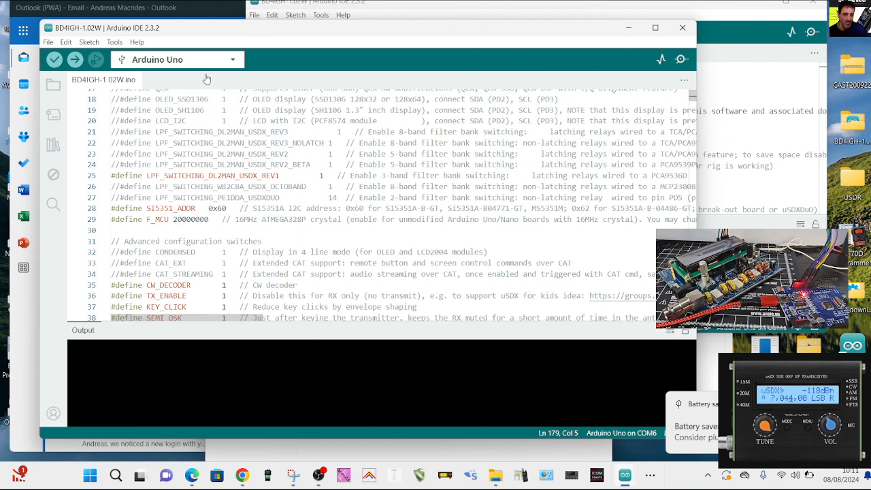
click(90, 41)
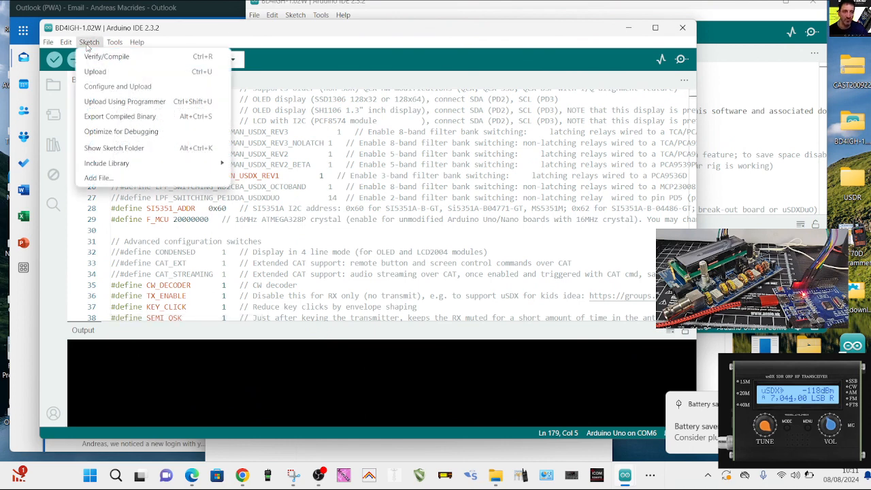
click(114, 41)
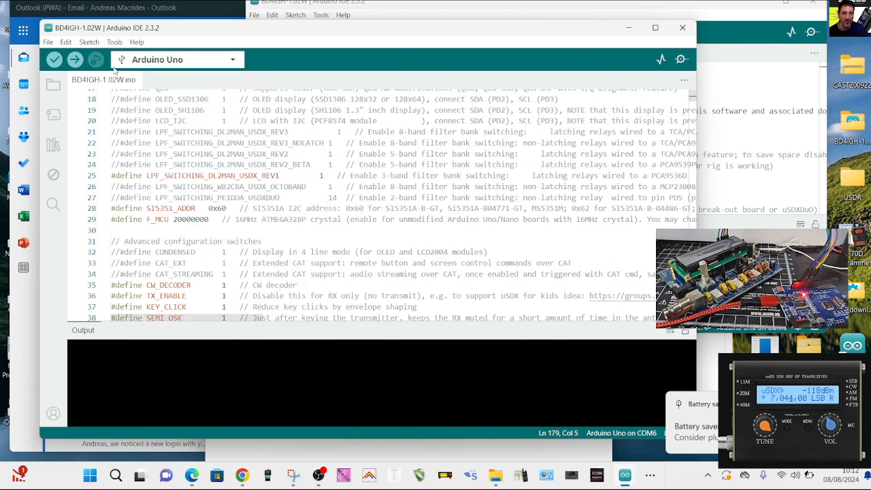
click(114, 41)
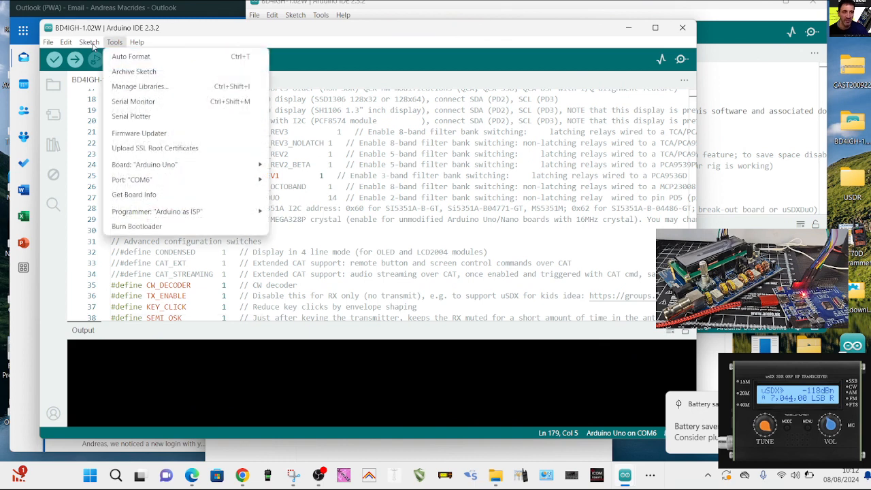
click(90, 41)
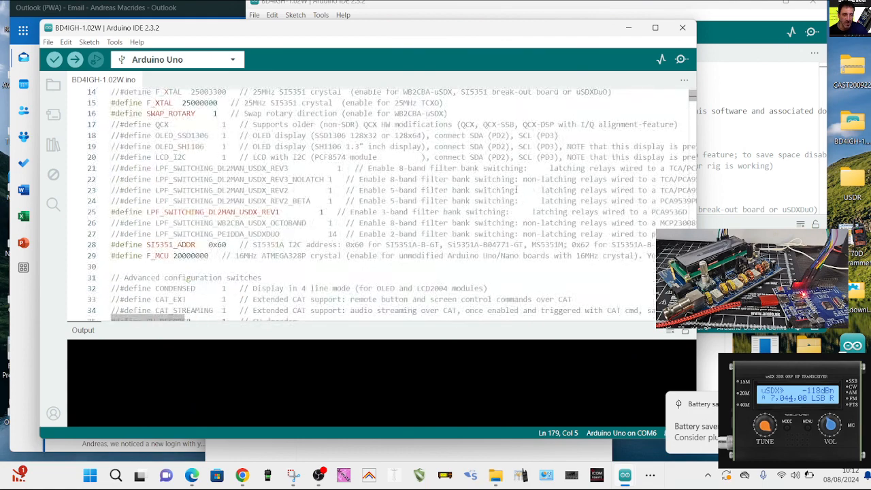
scroll(down, 3)
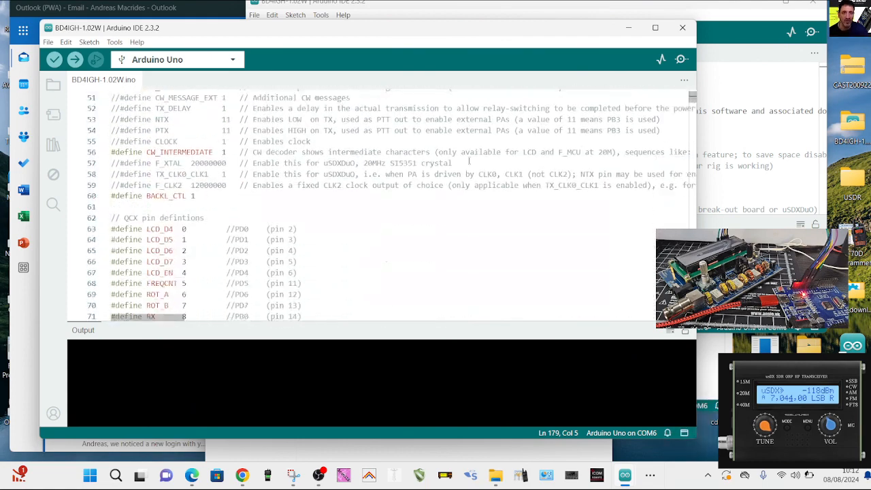
scroll(down, 3)
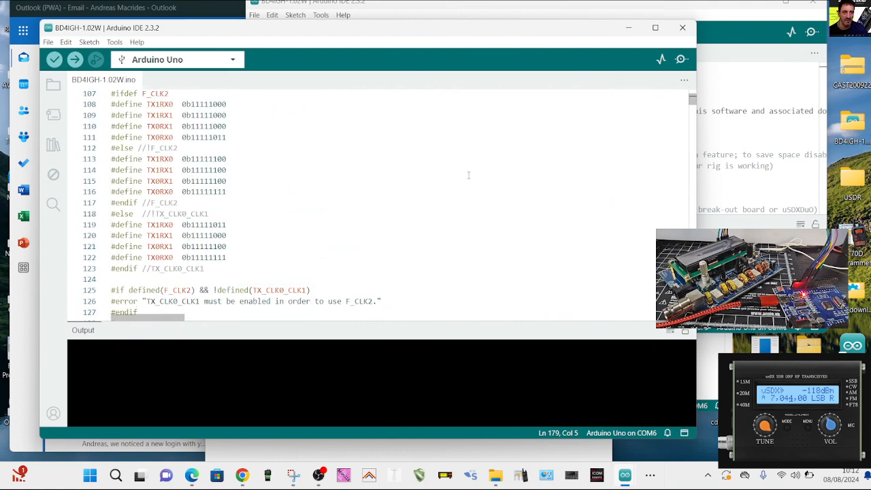
scroll(down, 3)
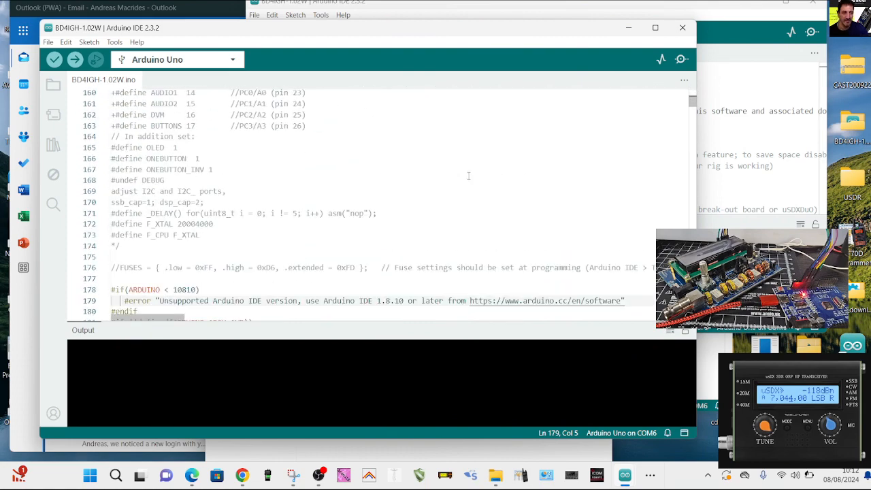
scroll(down, 3)
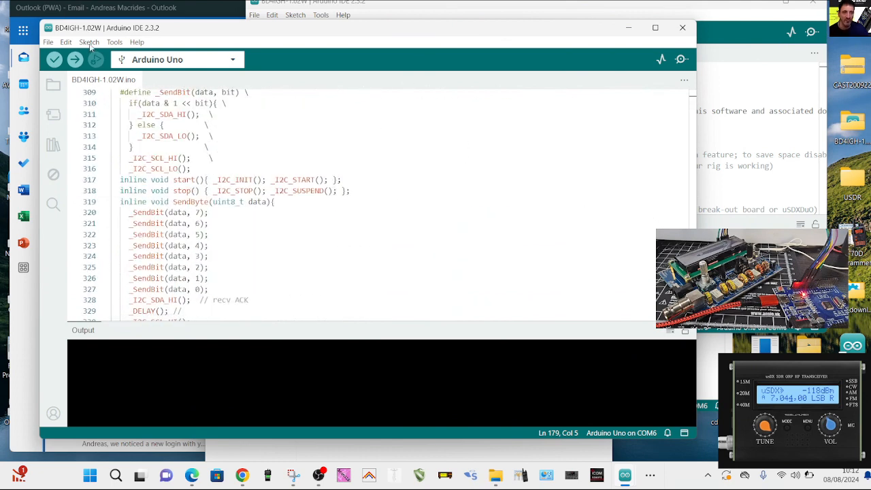
Run Sketch > Upload Using Programmer, review the unsupported-IDE-version #error output, and dismiss the notification
click(90, 41)
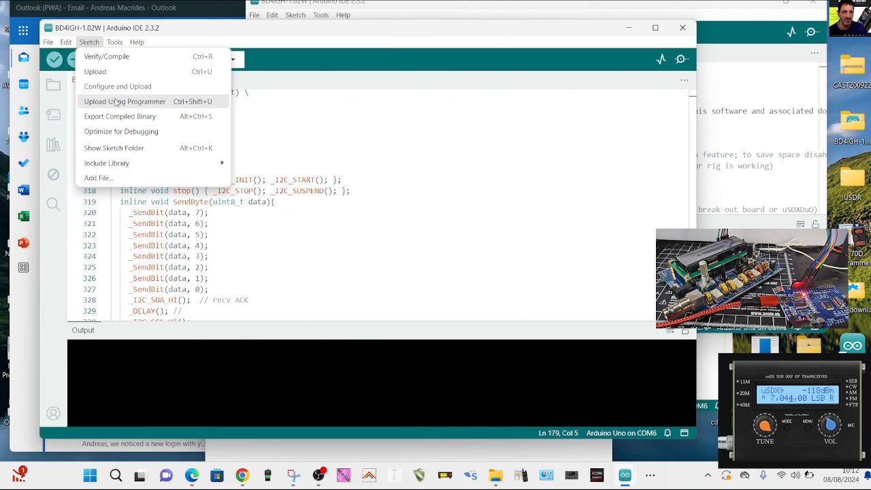
click(106, 57)
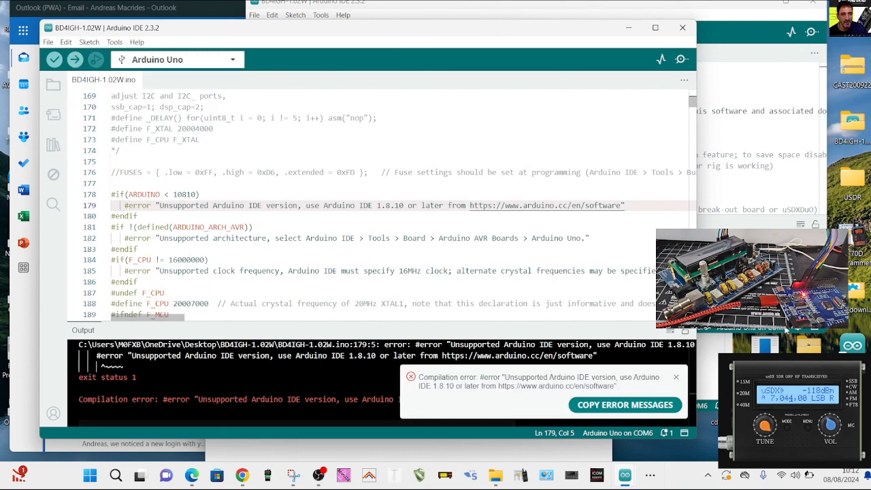
click(54, 60)
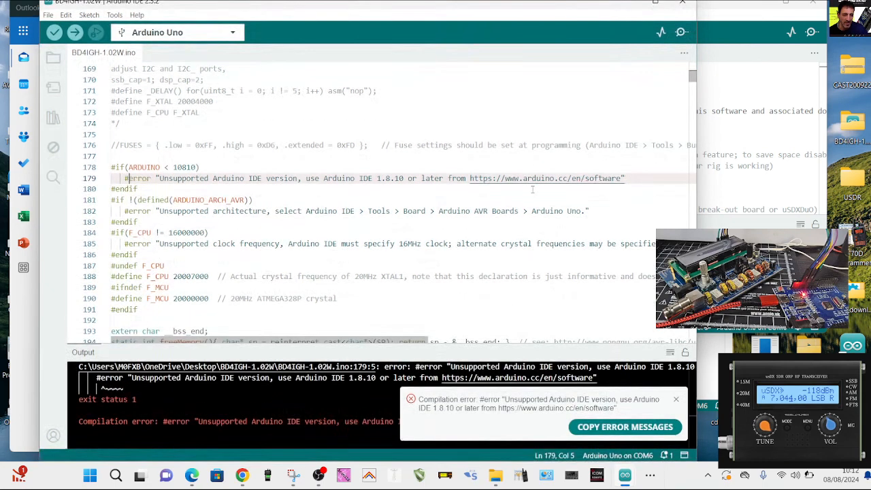
scroll(down, 3)
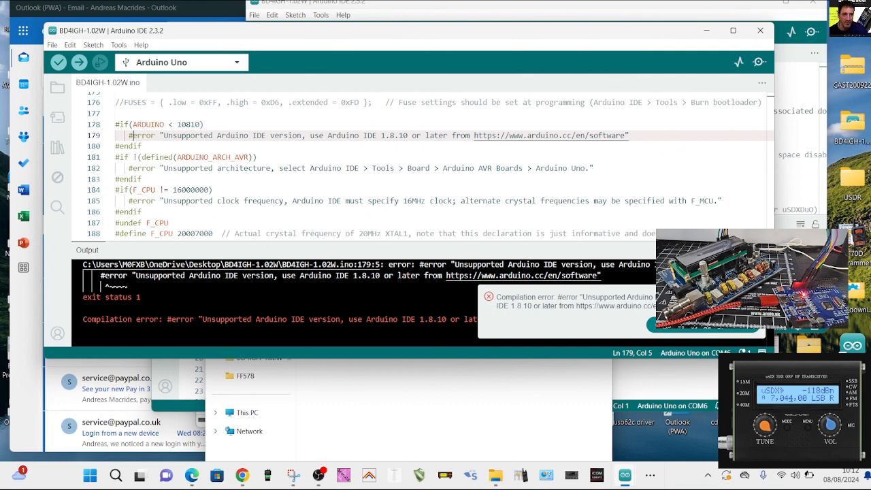
click(488, 297)
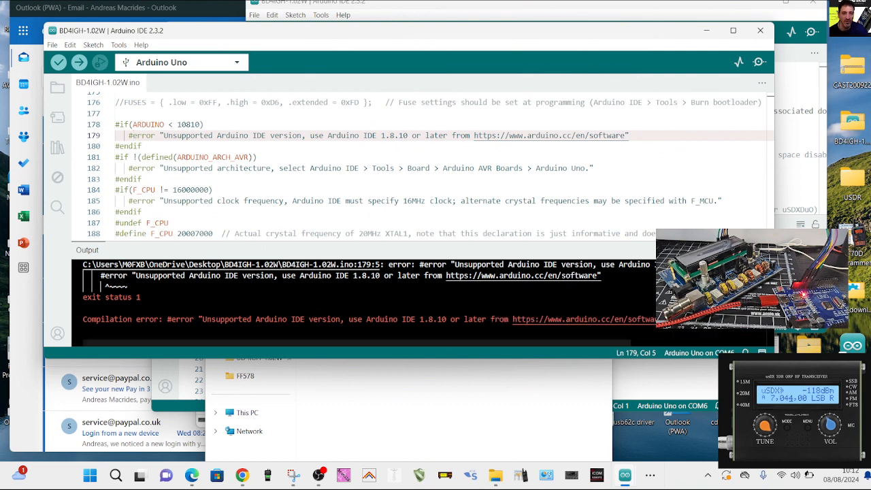